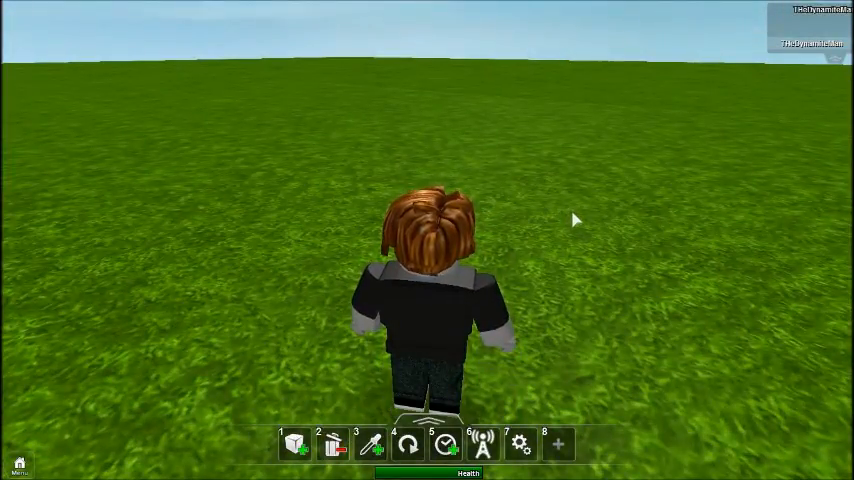
Open the building parts catalog and view the green corner block.
click(294, 444)
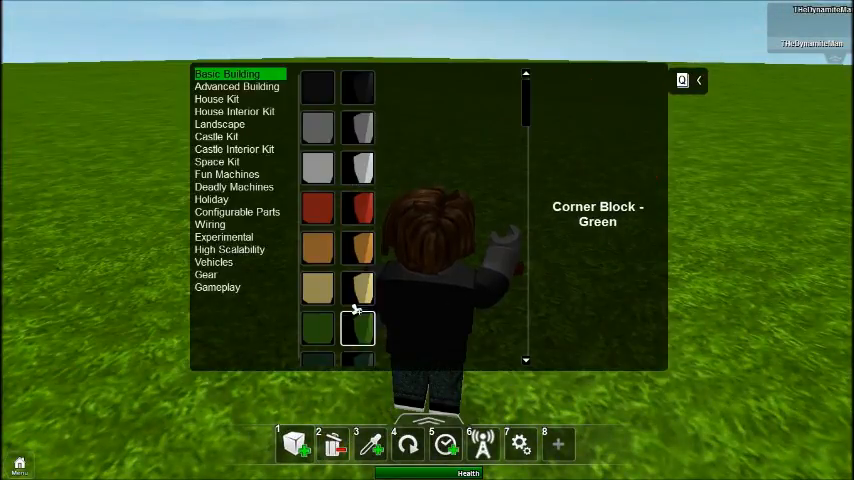
click(213, 262)
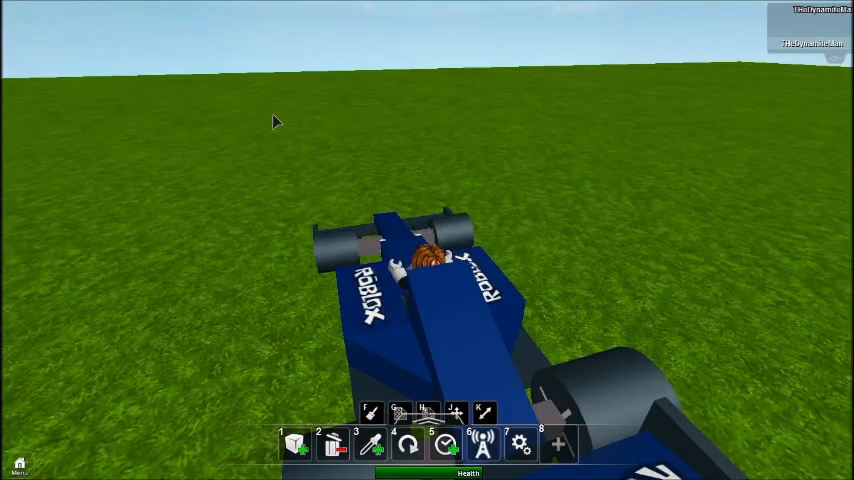
mouse_move(287, 117)
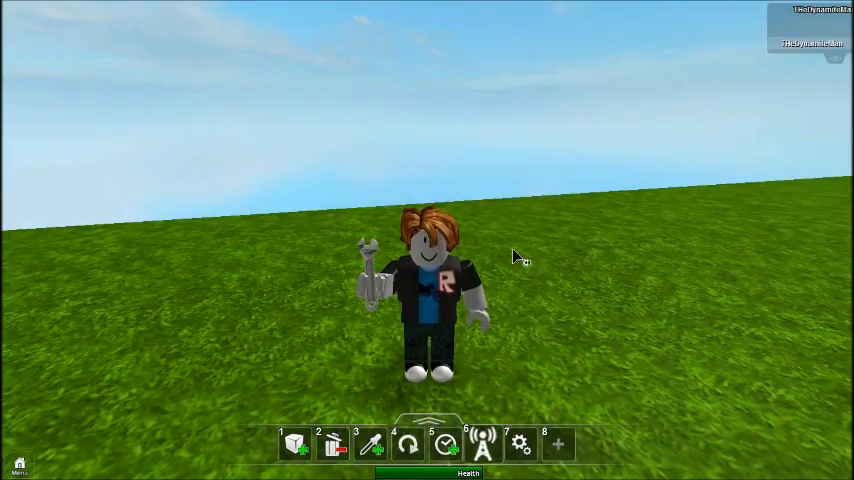
mouse_move(428, 278)
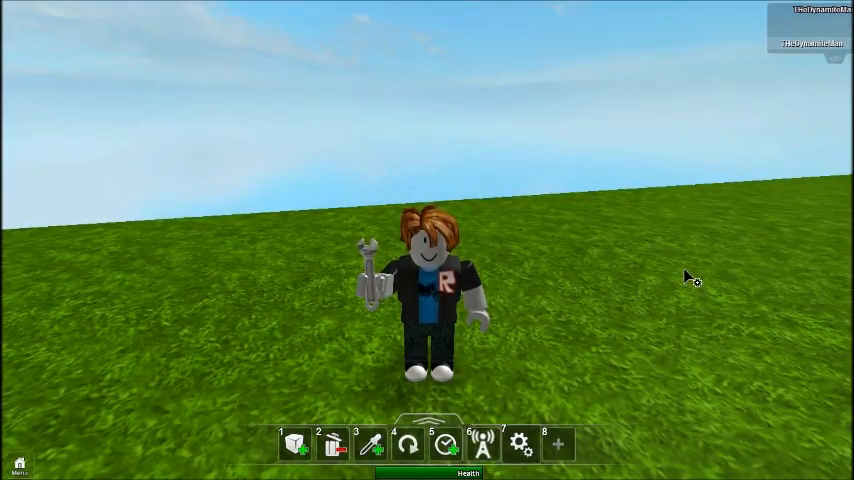
mouse_move(347, 305)
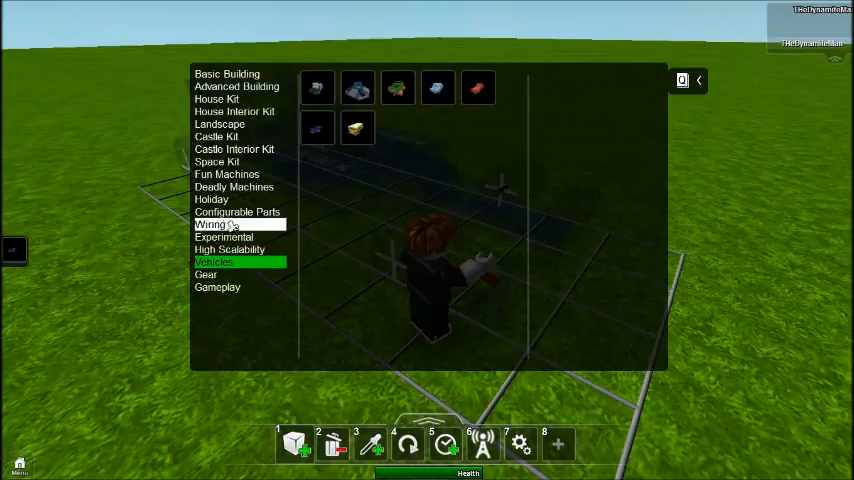
Browse Basic Building, Advanced Building and House Interior Kit parts, viewing the gray block.
click(227, 73)
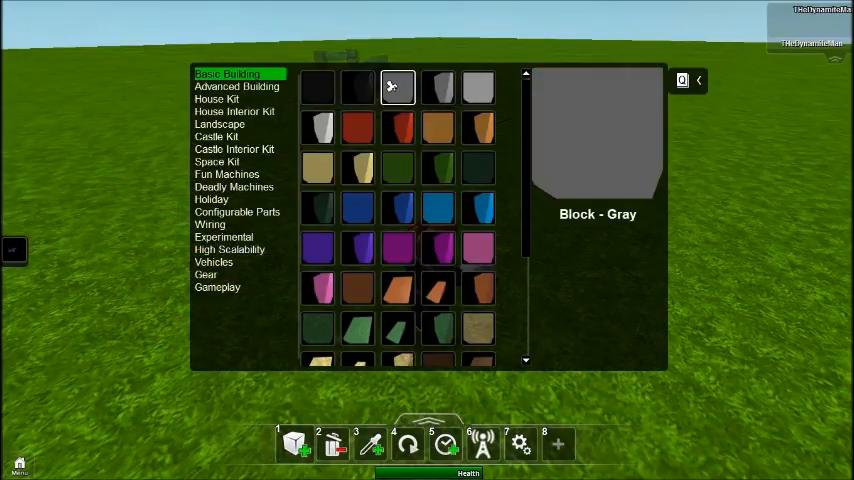
click(438, 287)
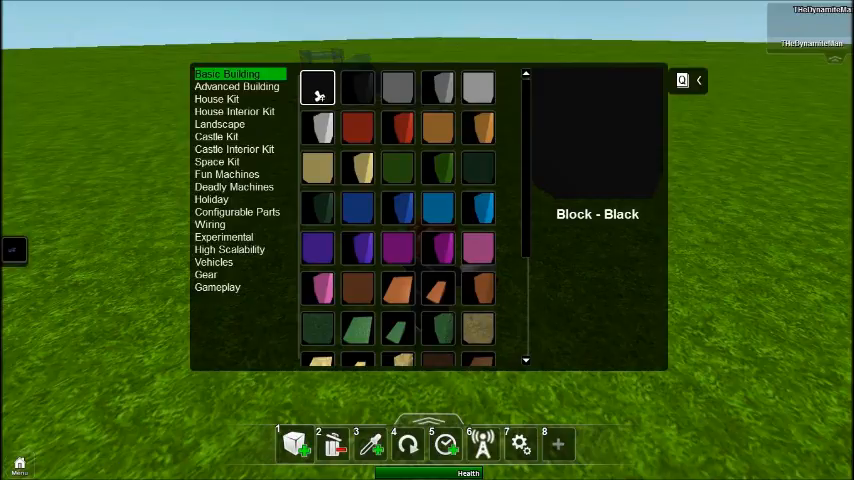
click(236, 86)
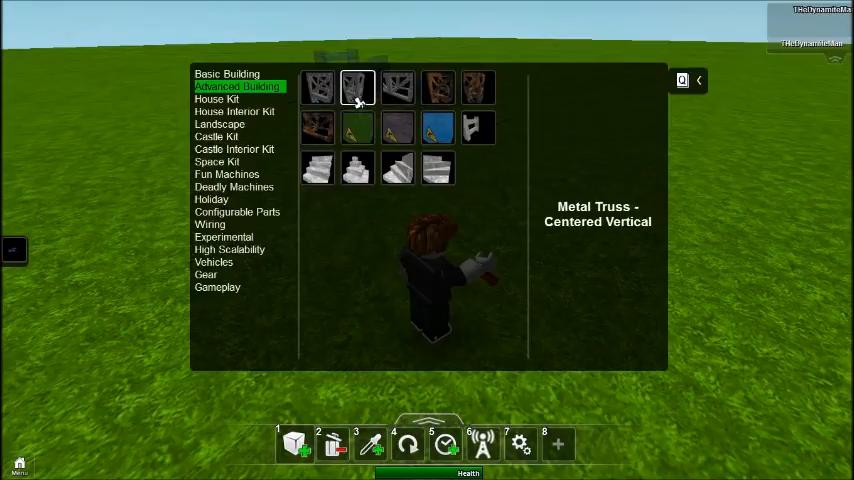
mouse_move(357, 127)
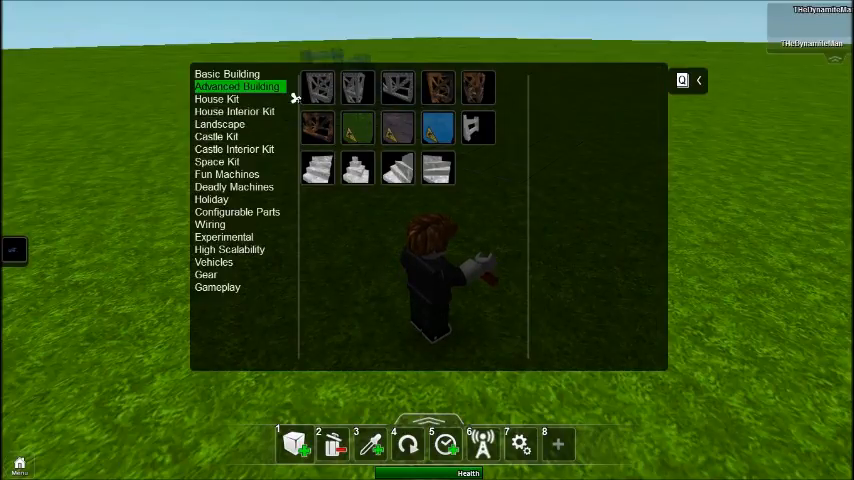
click(227, 73)
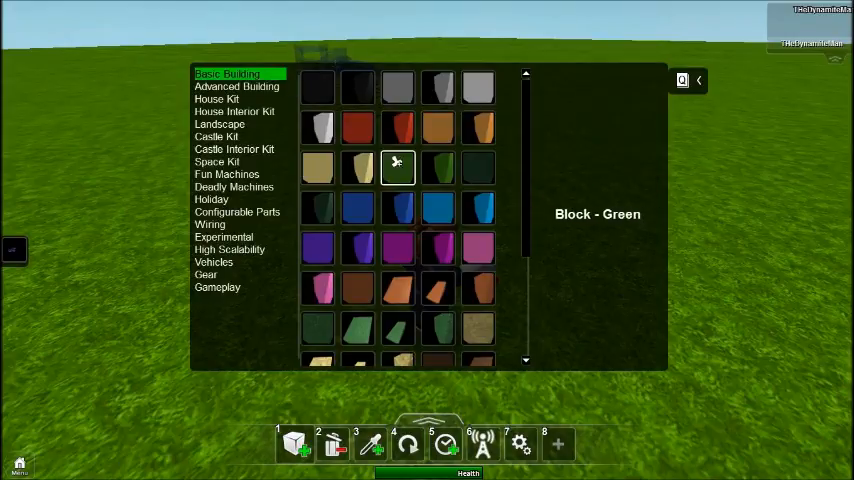
click(234, 111)
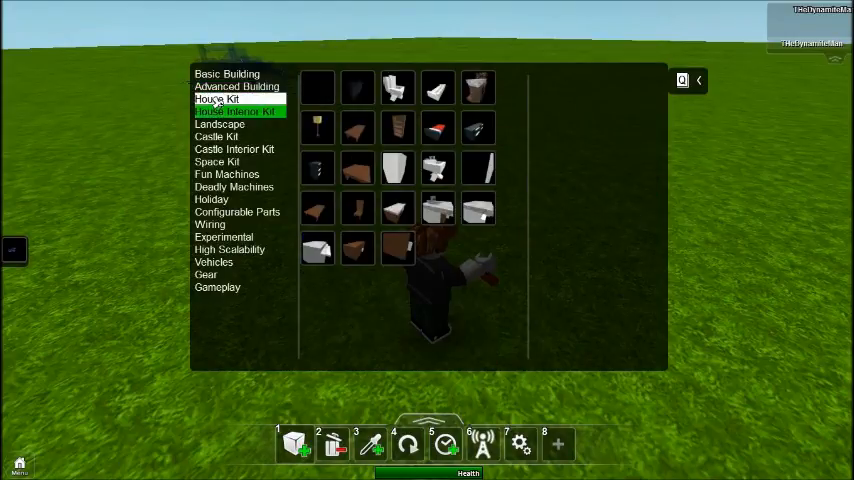
Preview the House Kit corner window and pick Roof - Inner Corner.
click(216, 99)
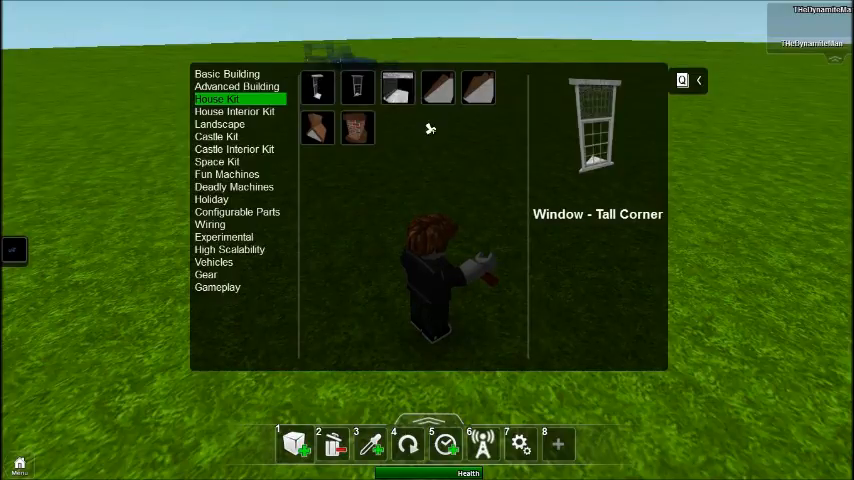
click(478, 87)
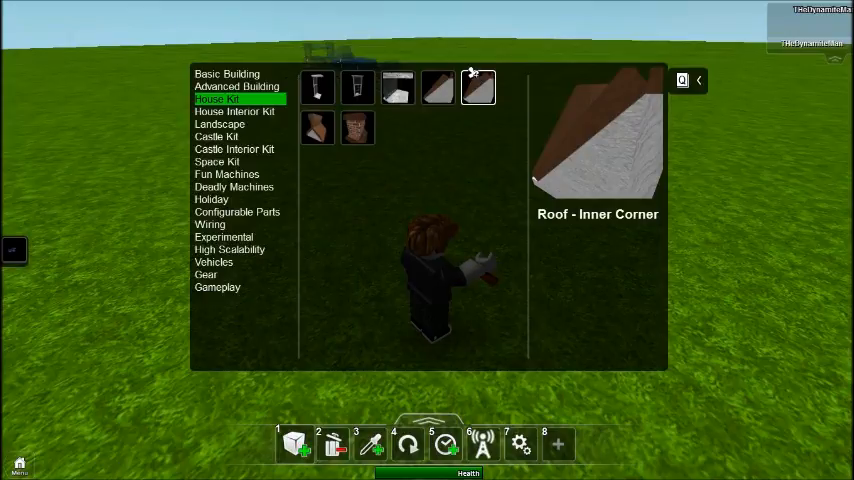
click(317, 128)
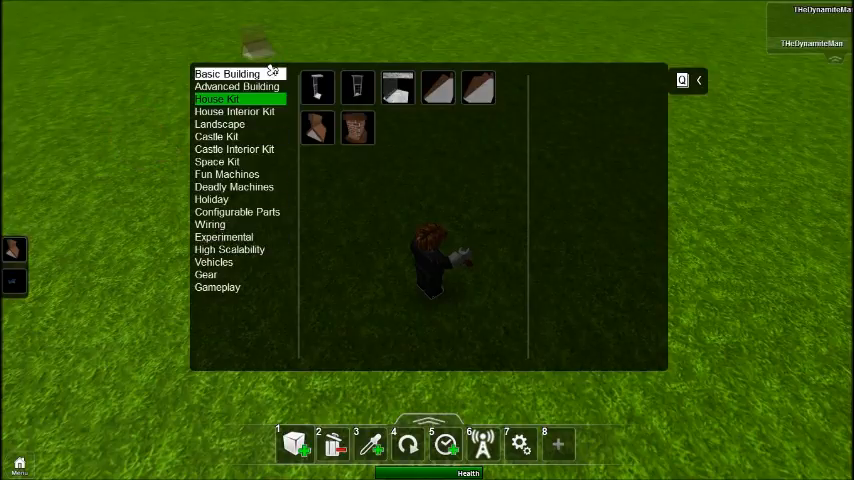
click(227, 73)
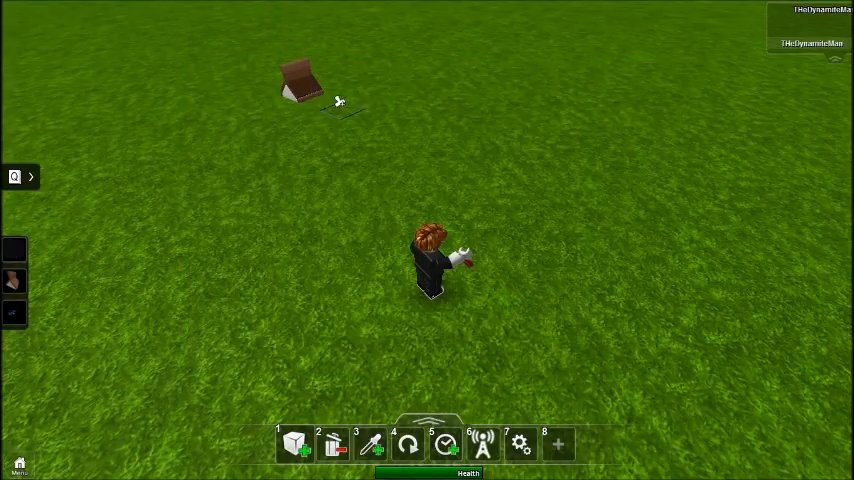
Place a part on the grass beside the roof piece.
click(508, 112)
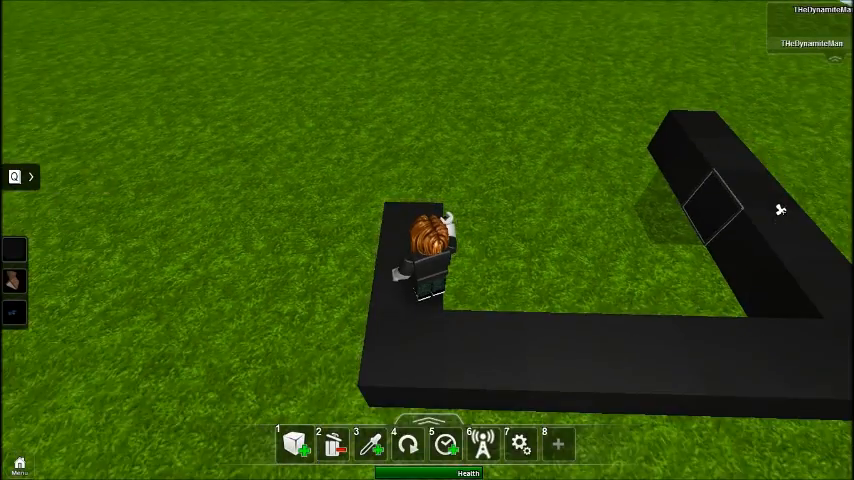
mouse_move(708, 188)
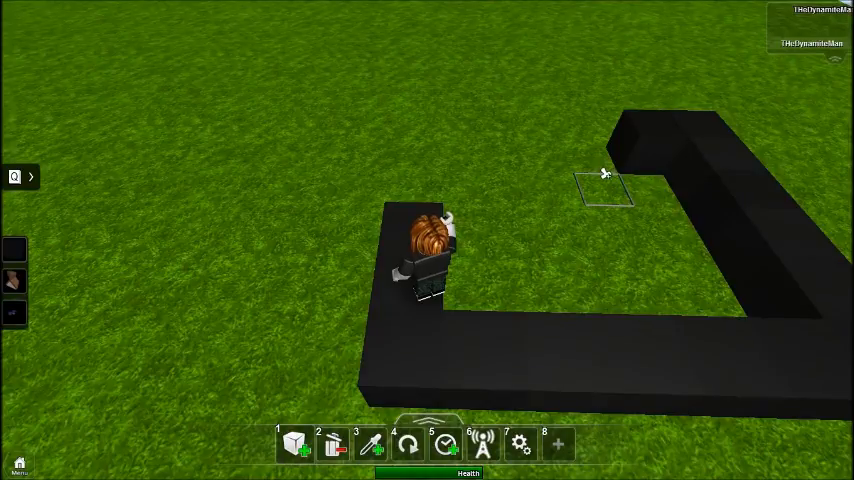
Add a black block at the wall's inner end.
click(603, 185)
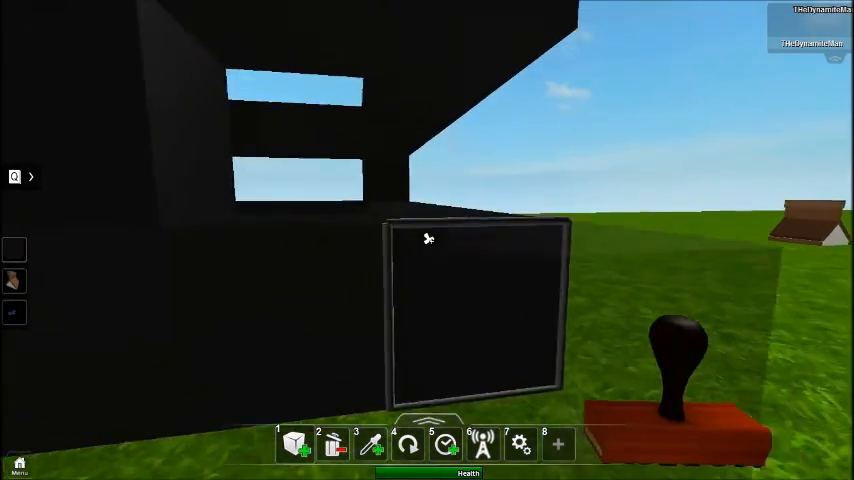
mouse_move(427, 238)
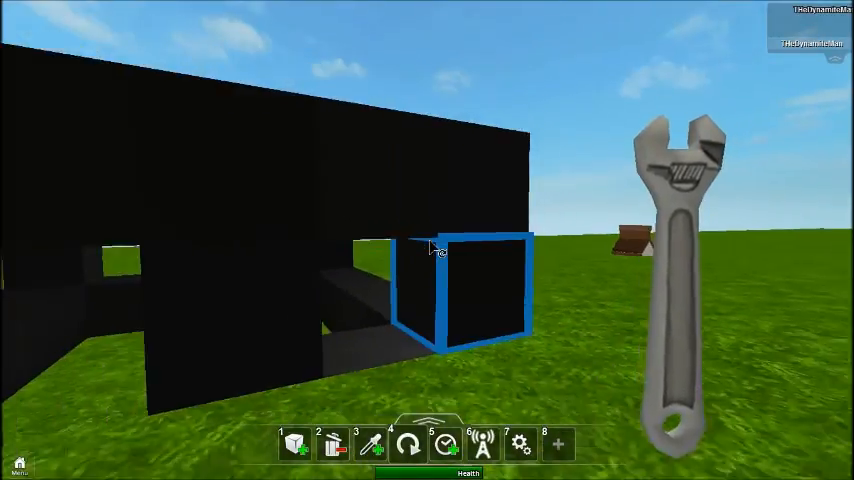
mouse_move(427, 240)
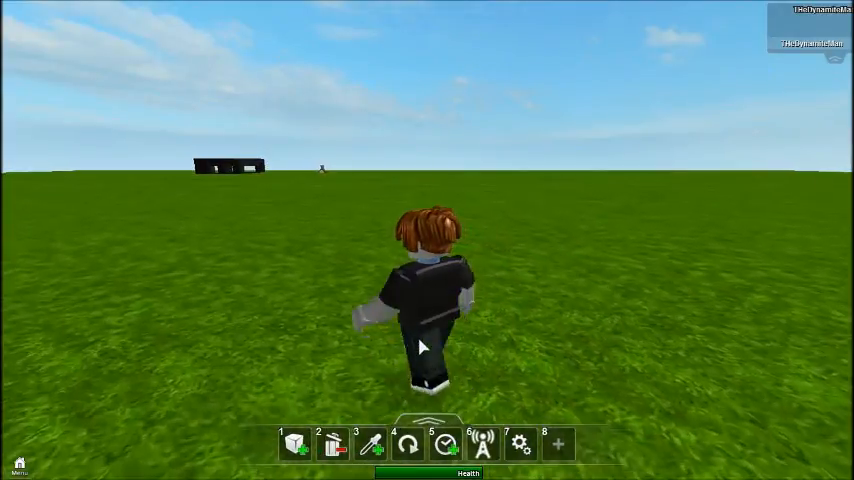
Resume play from the Esc menu and open another catalogue category.
key(Escape)
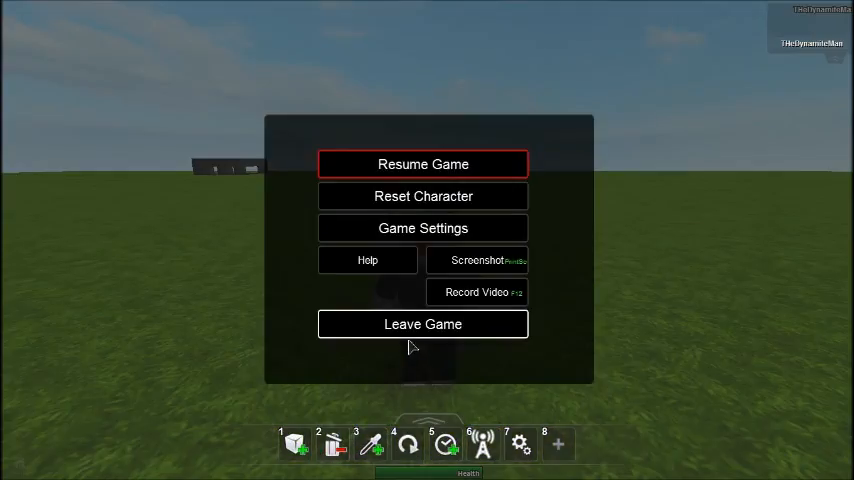
click(422, 164)
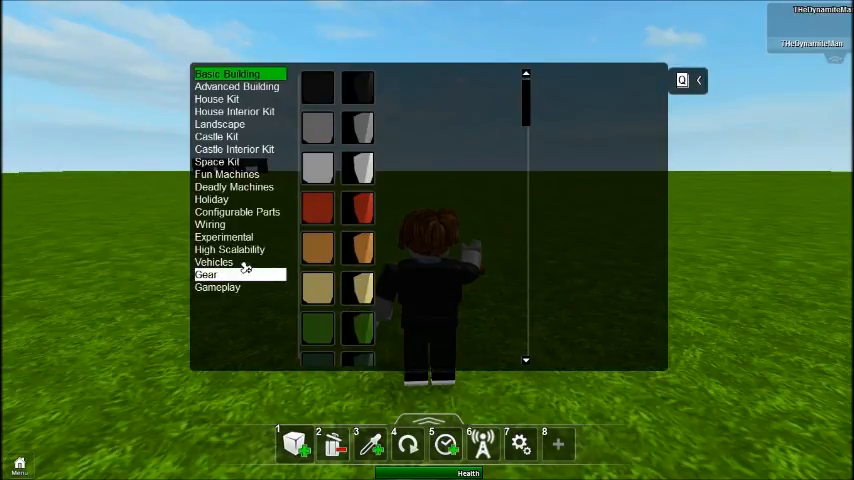
click(213, 262)
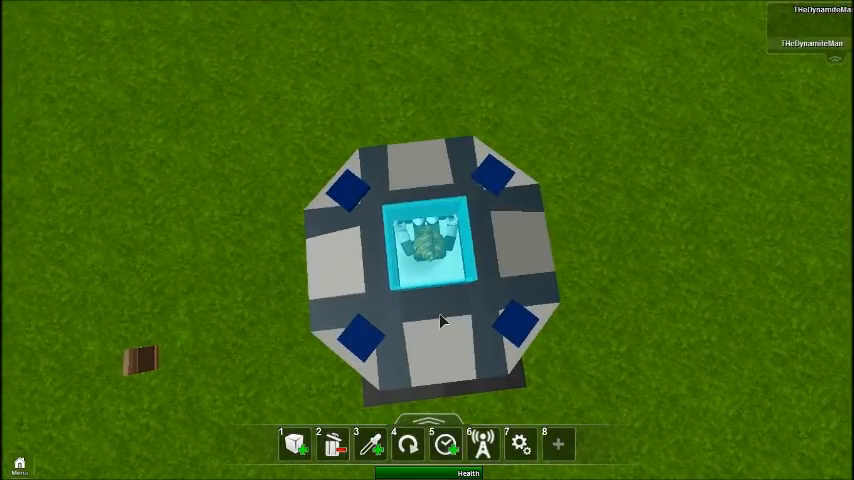
mouse_move(448, 304)
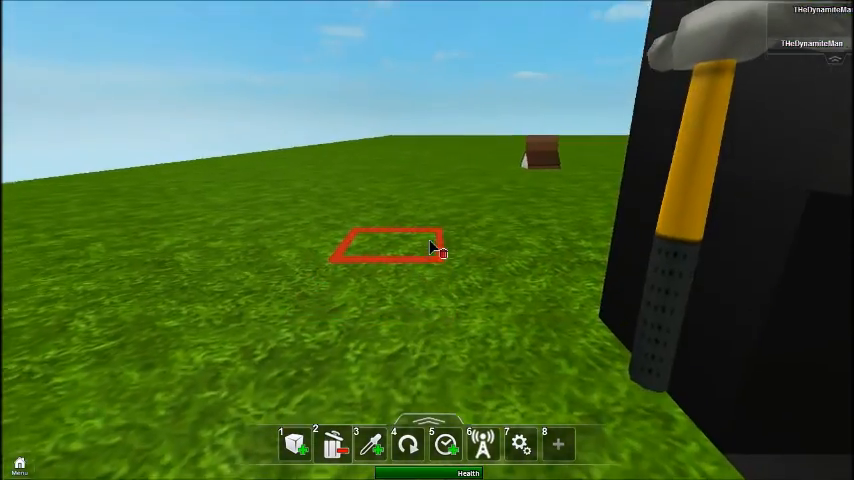
Dismiss the game menu twice, then pick an item from the Vehicles category.
key(Escape)
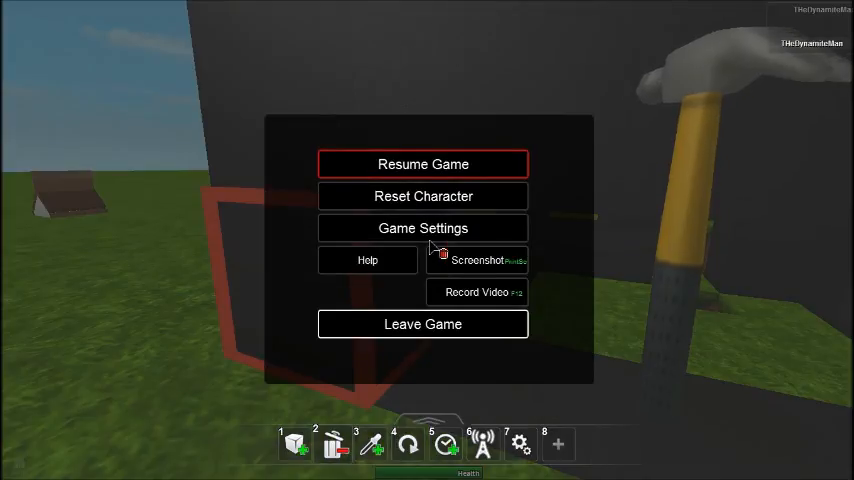
click(422, 164)
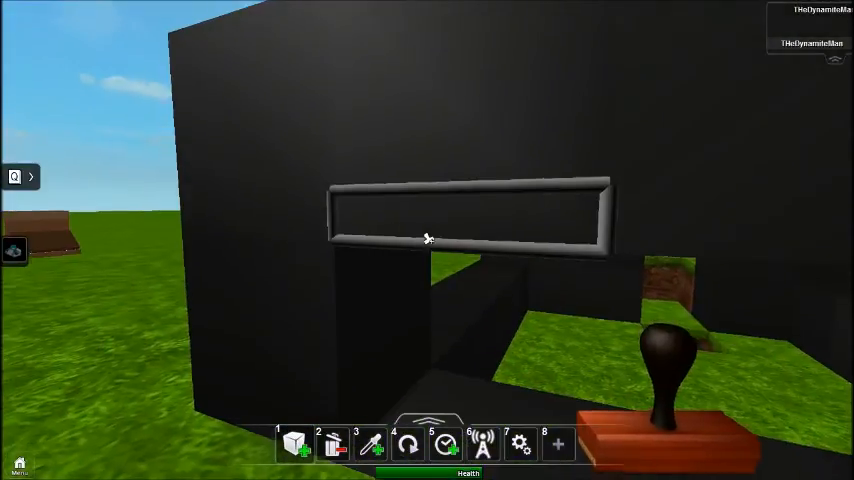
key(Escape)
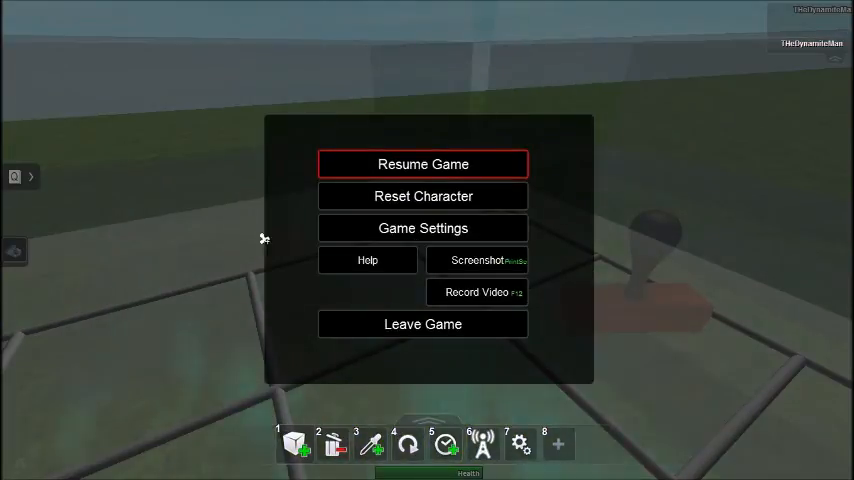
click(423, 164)
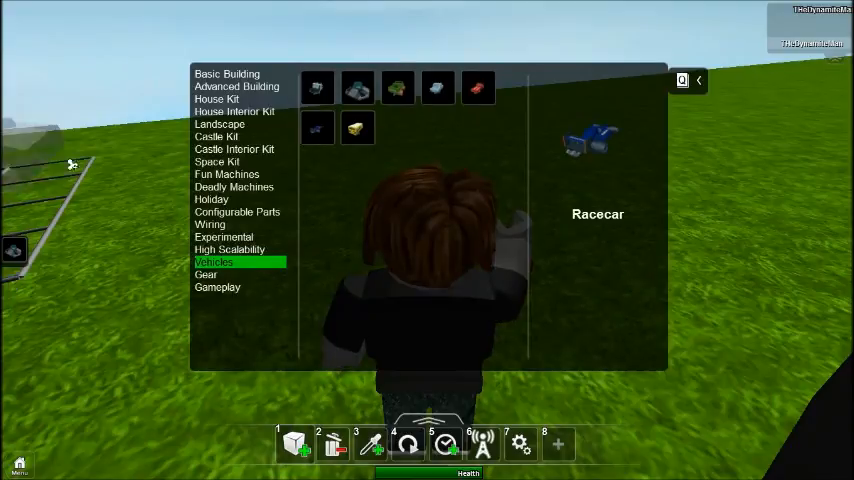
click(227, 73)
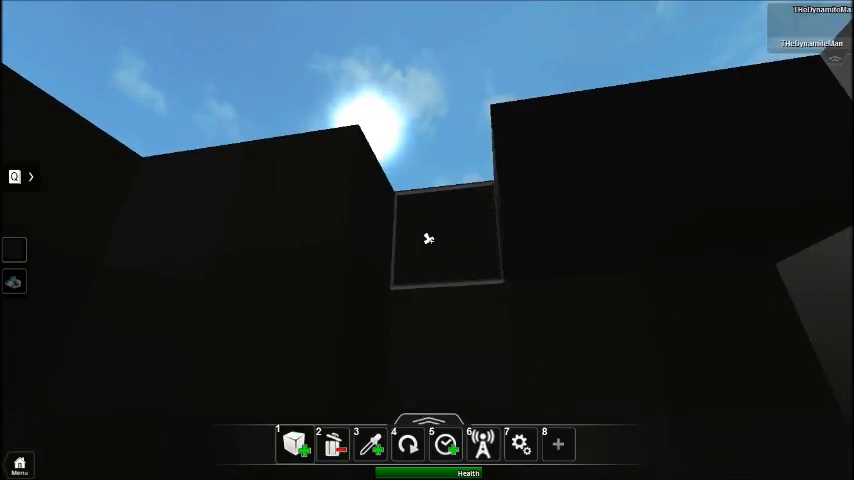
mouse_move(427, 240)
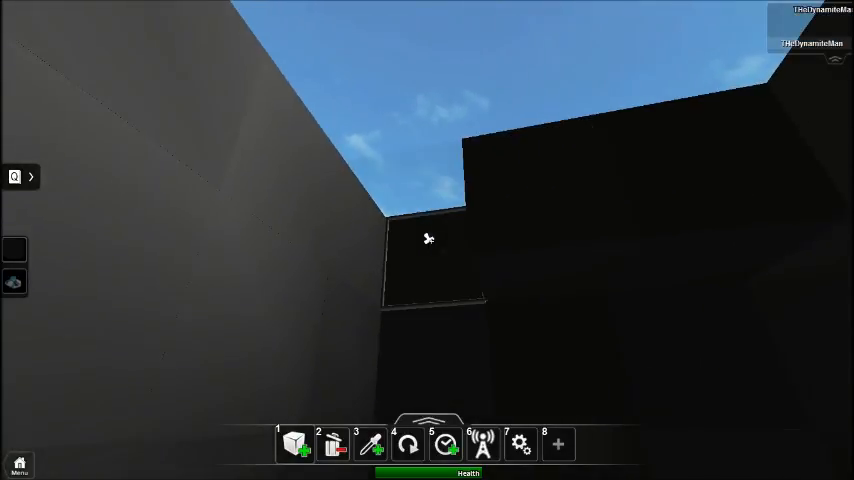
mouse_move(427, 238)
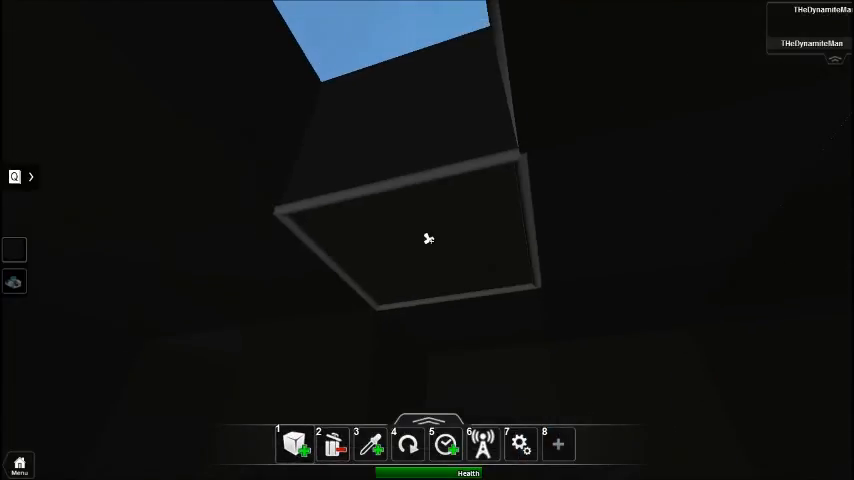
mouse_move(428, 238)
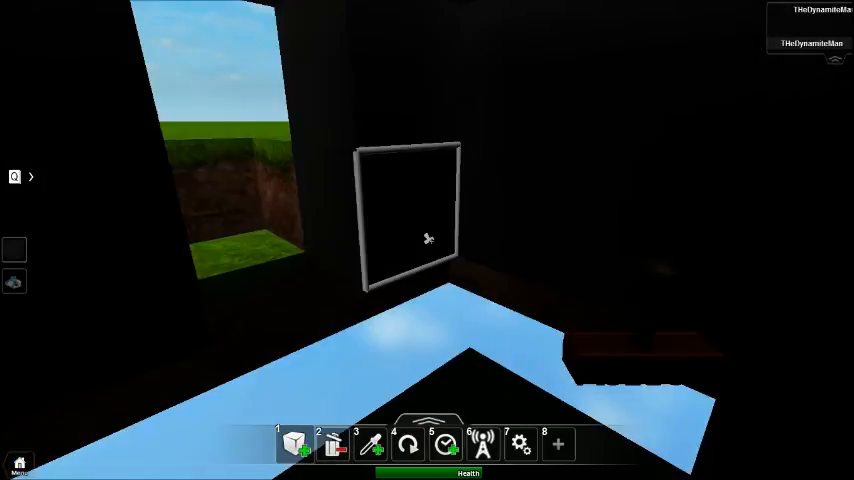
mouse_move(427, 240)
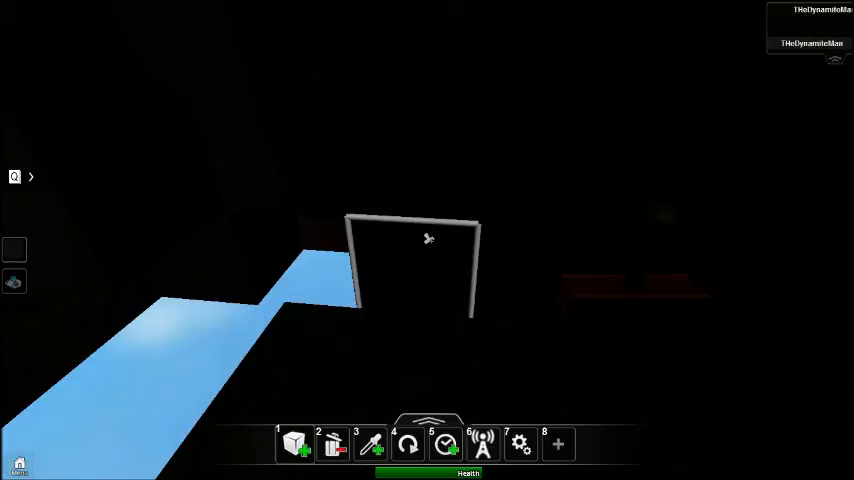
mouse_move(427, 240)
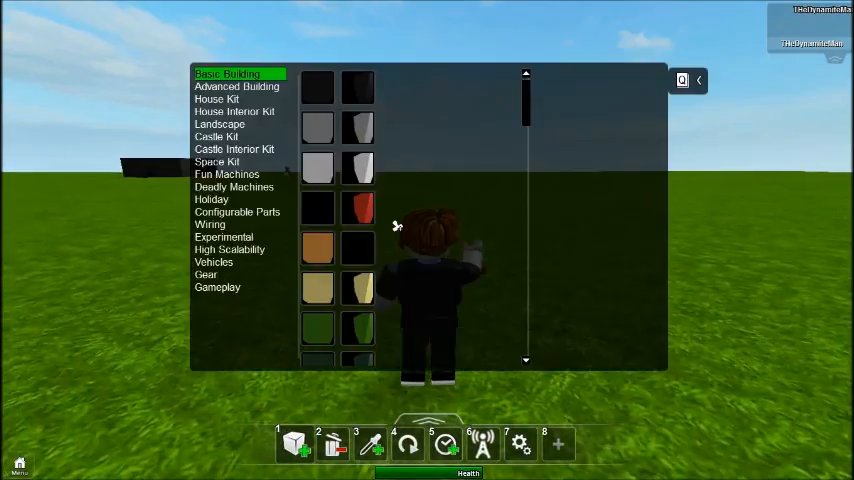
Choose a part type from the stamper catalogue.
click(317, 127)
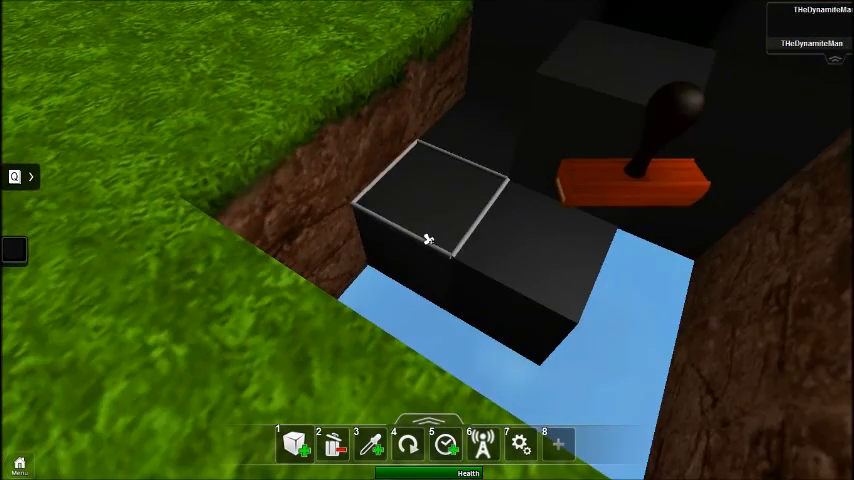
mouse_move(427, 238)
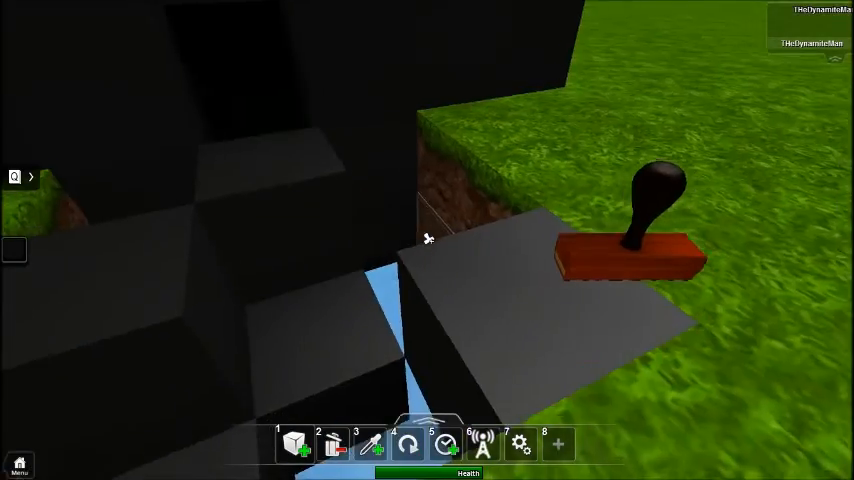
mouse_move(427, 238)
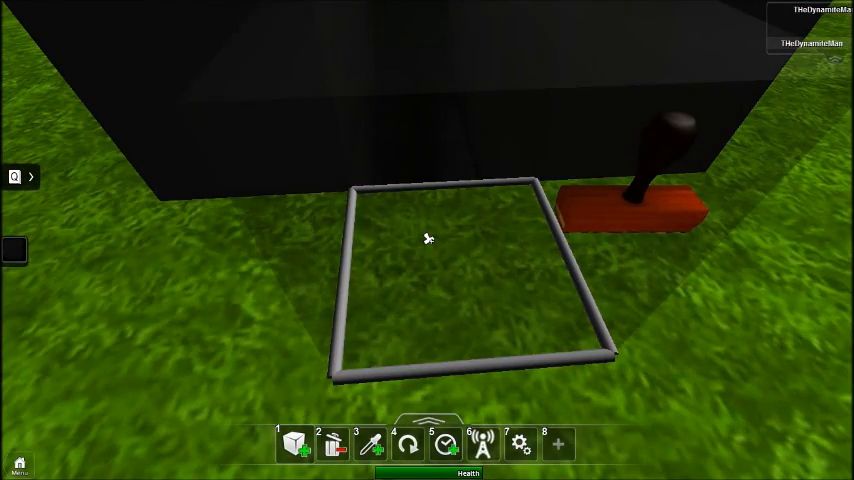
mouse_move(427, 238)
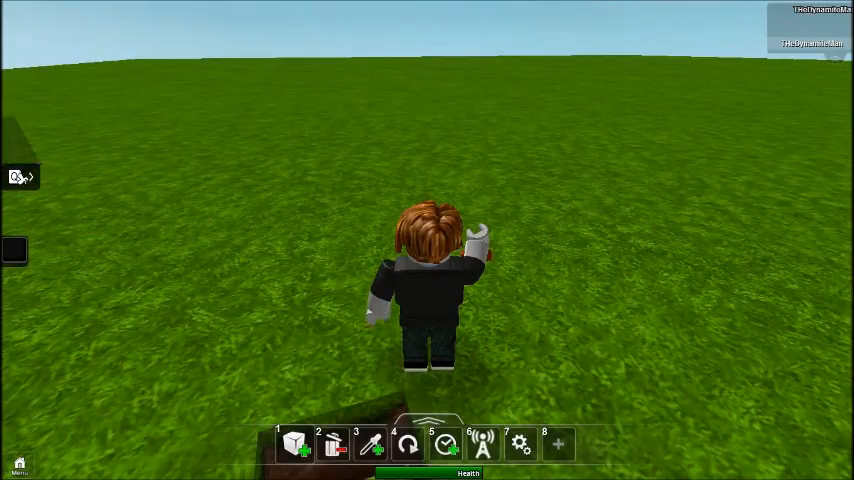
Select Timebomb Dispenser from the catalogue's Gear category.
click(295, 443)
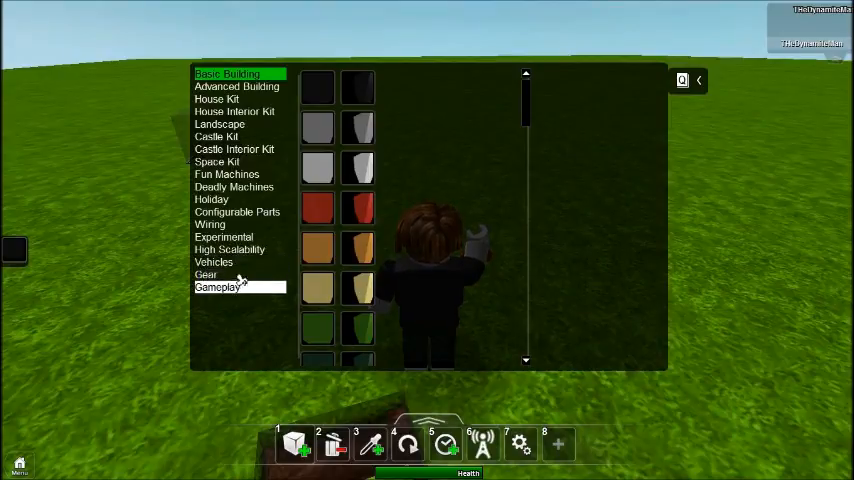
click(205, 274)
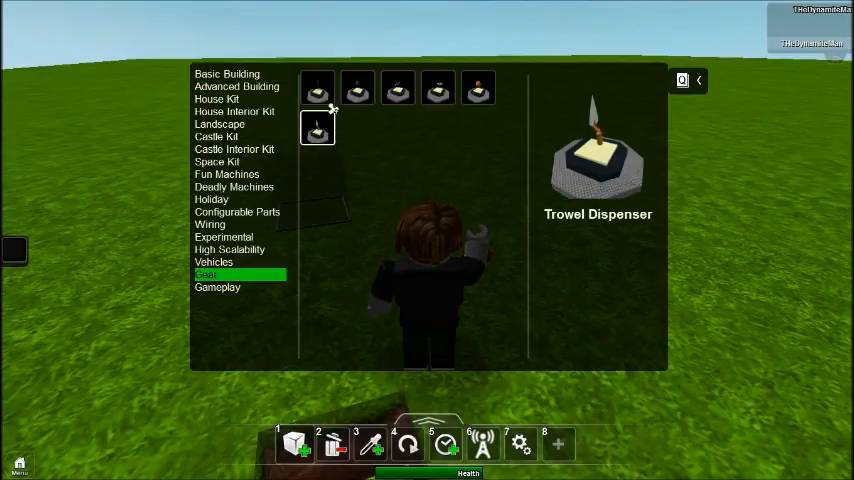
click(357, 88)
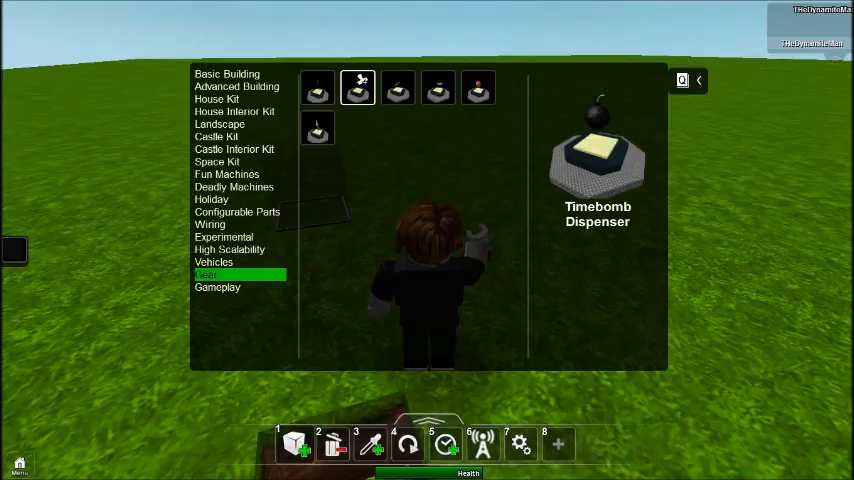
click(397, 87)
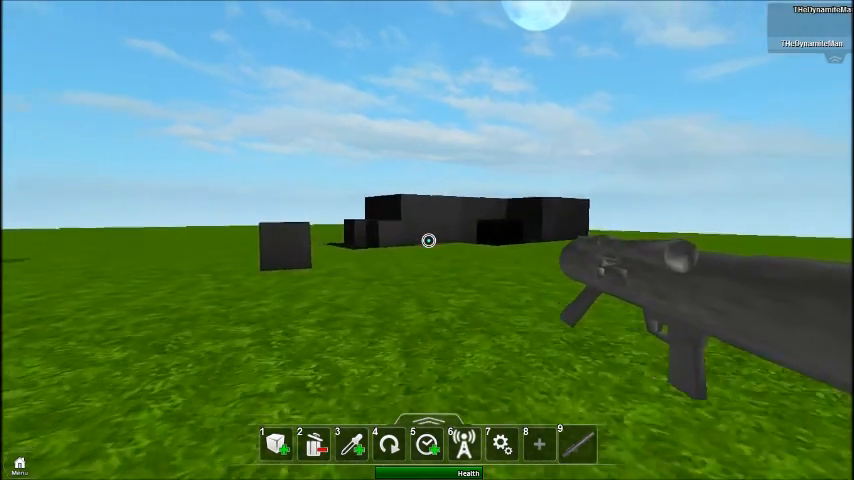
mouse_move(428, 240)
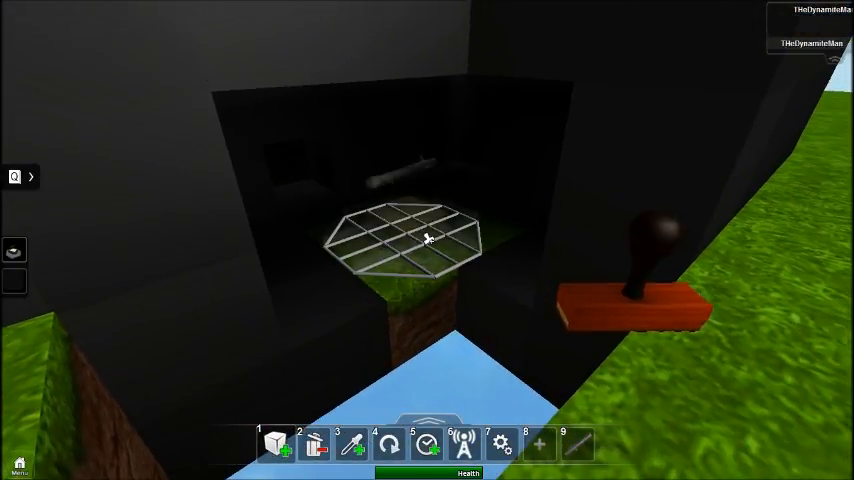
mouse_move(427, 238)
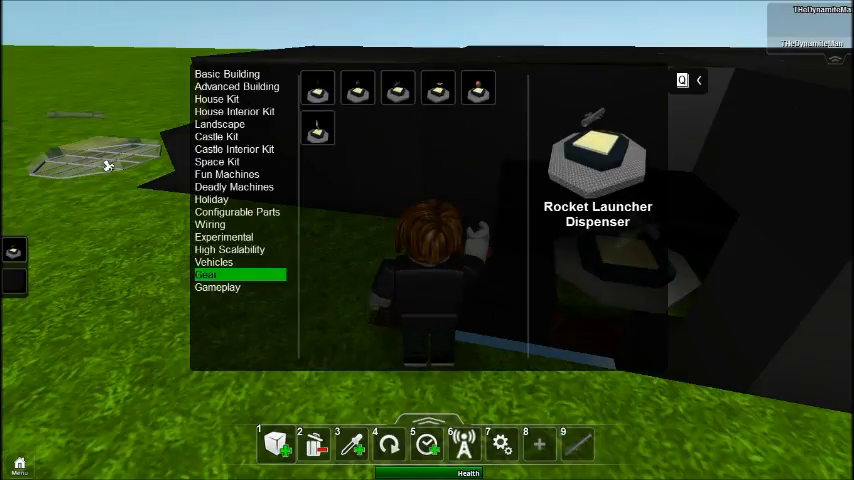
Browse Advanced Building, Castle Kit, High Scalability and Gameplay, ending on Space Kit blocks.
click(237, 86)
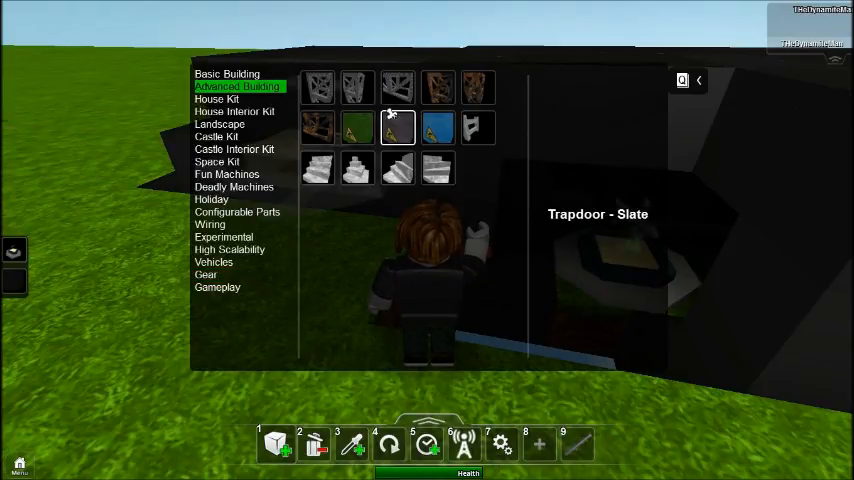
mouse_move(438, 167)
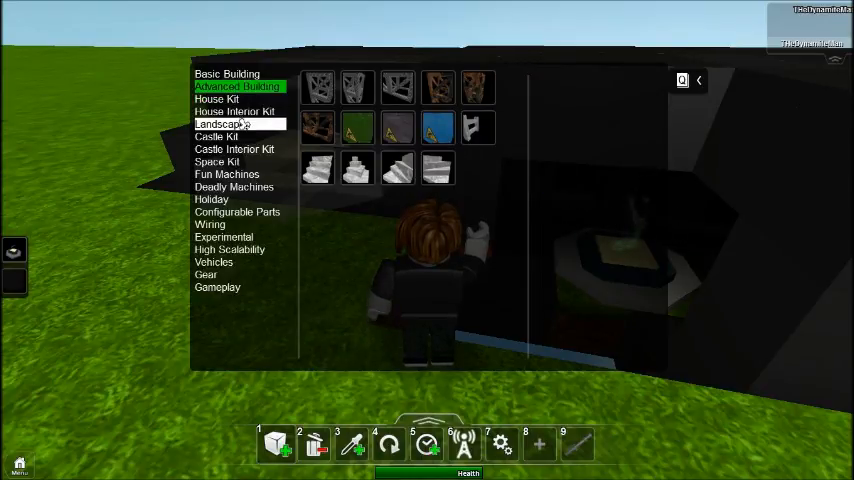
click(216, 136)
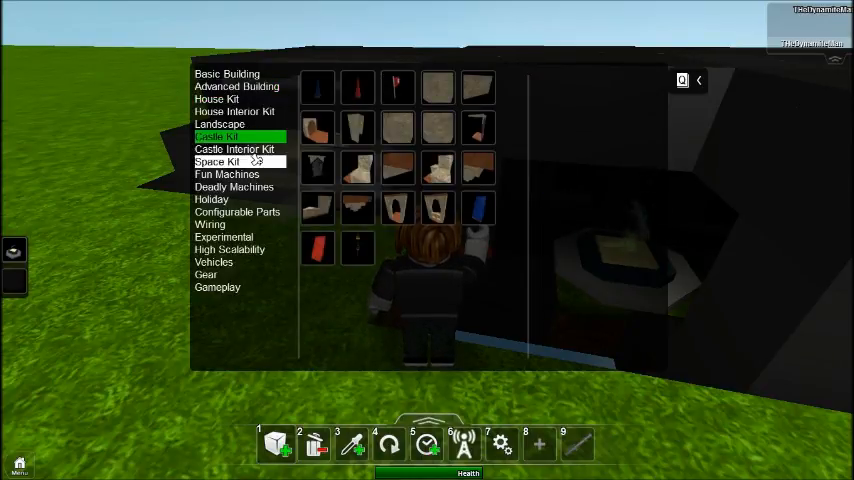
mouse_move(234, 186)
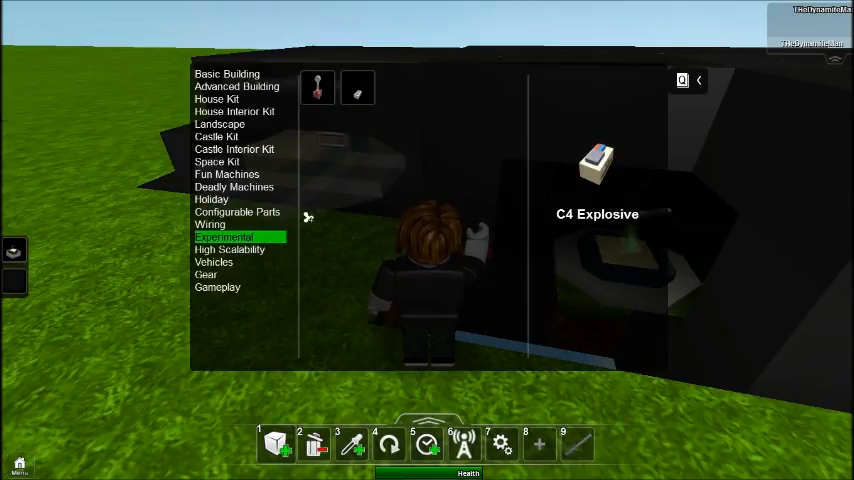
click(229, 249)
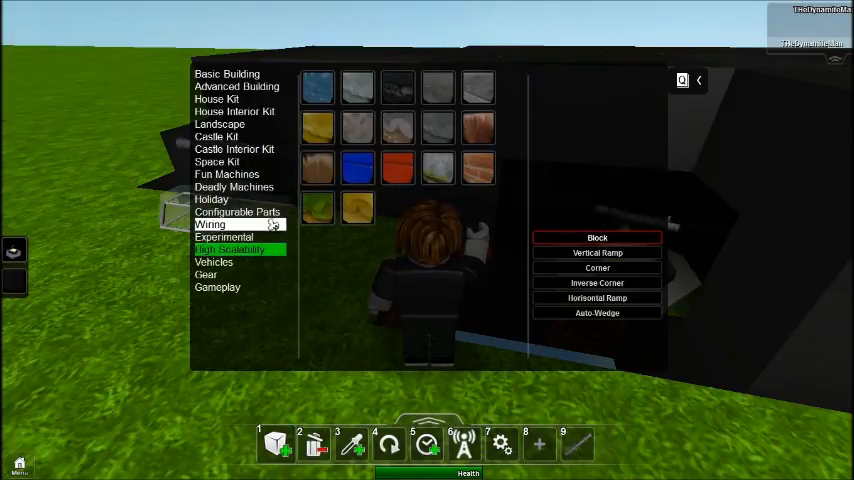
click(217, 287)
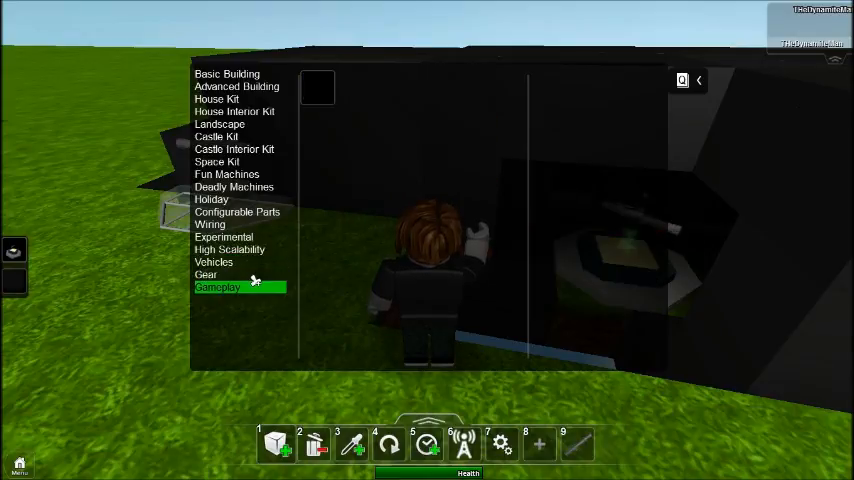
click(217, 287)
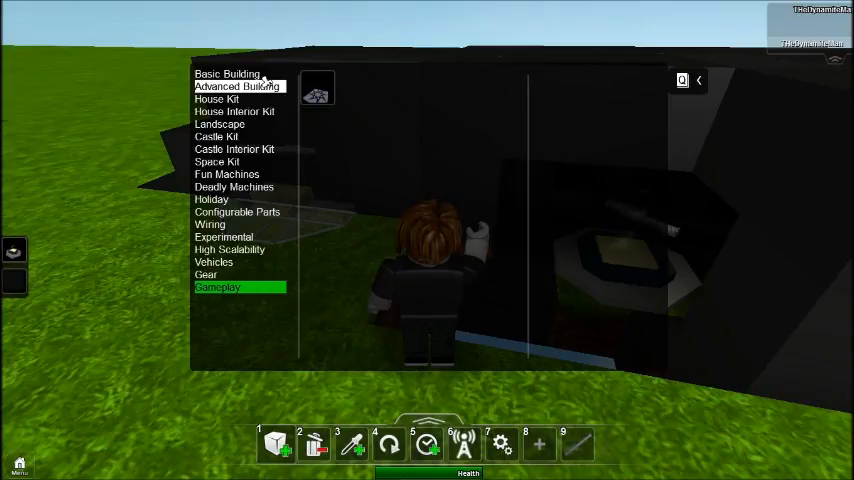
mouse_move(255, 148)
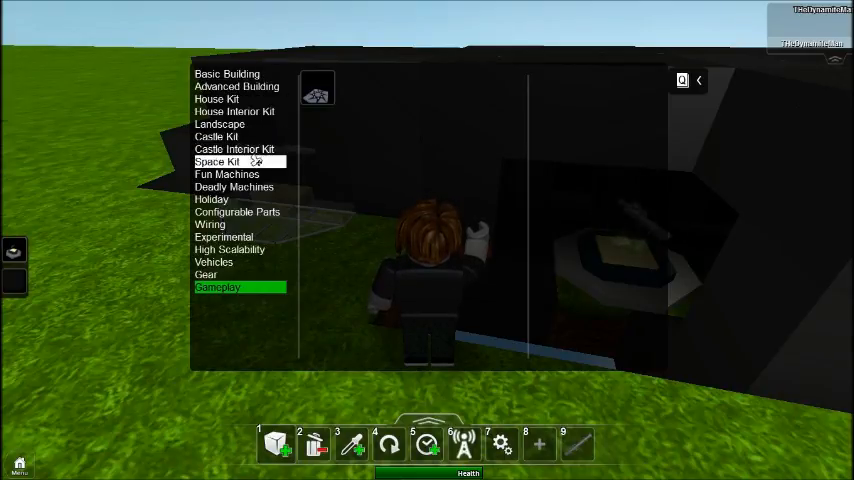
click(217, 162)
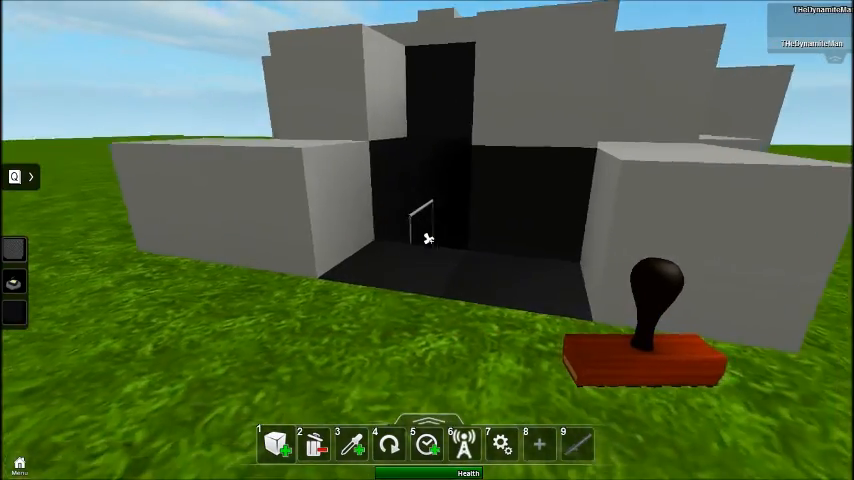
mouse_move(427, 238)
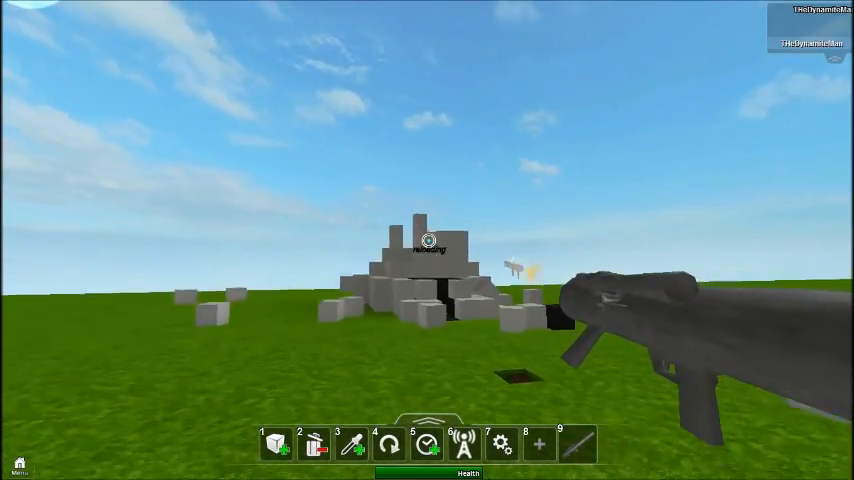
Fire two rockets at the grey bunker, then resume play from the menu.
click(427, 240)
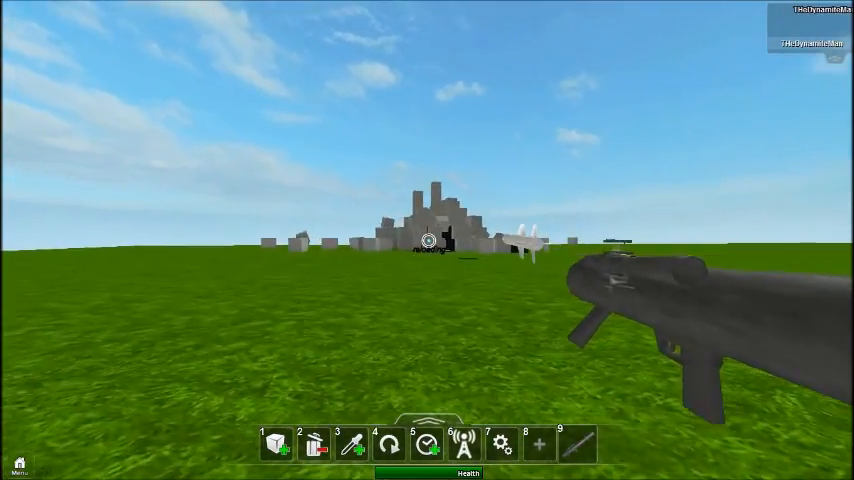
click(427, 240)
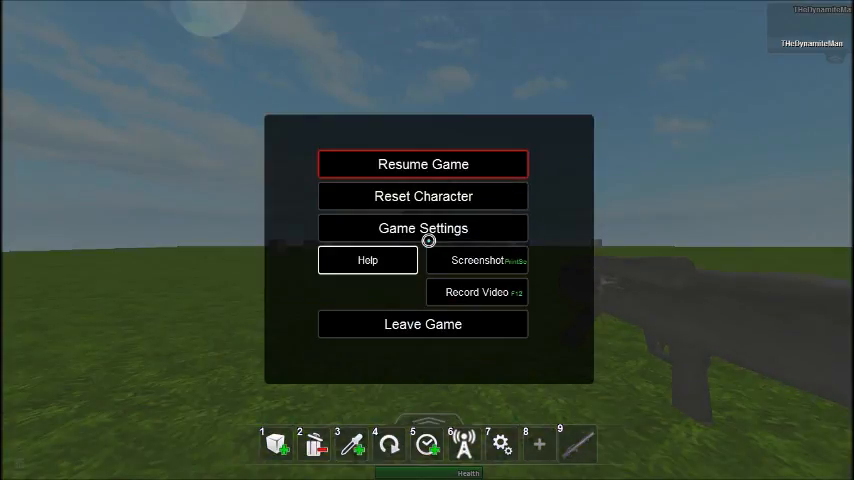
click(423, 164)
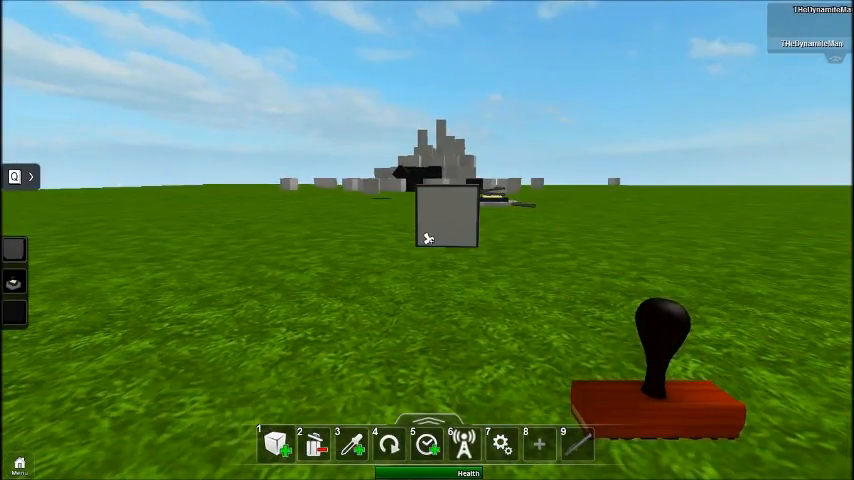
Leave the game menu and resume play to reach the Space Kit catalogue.
key(Escape)
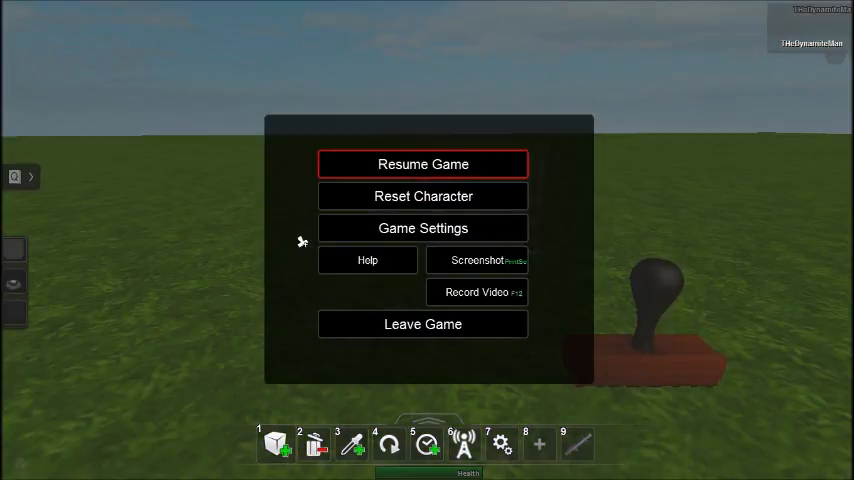
mouse_move(45, 185)
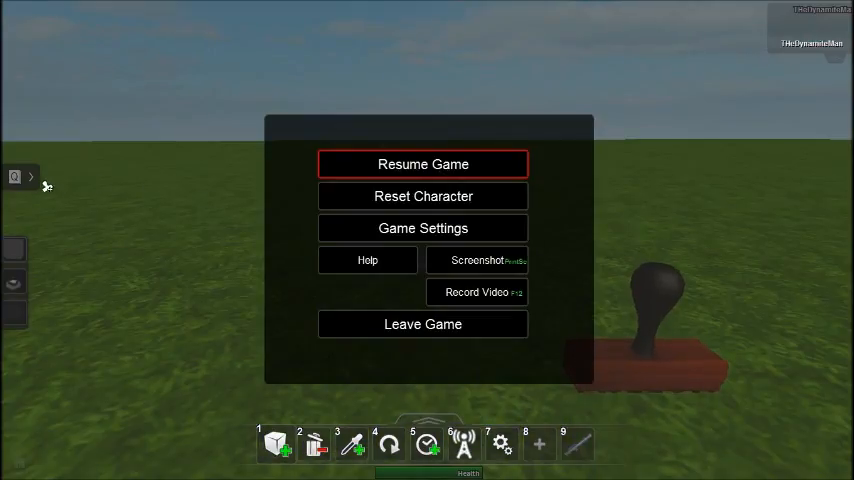
click(423, 164)
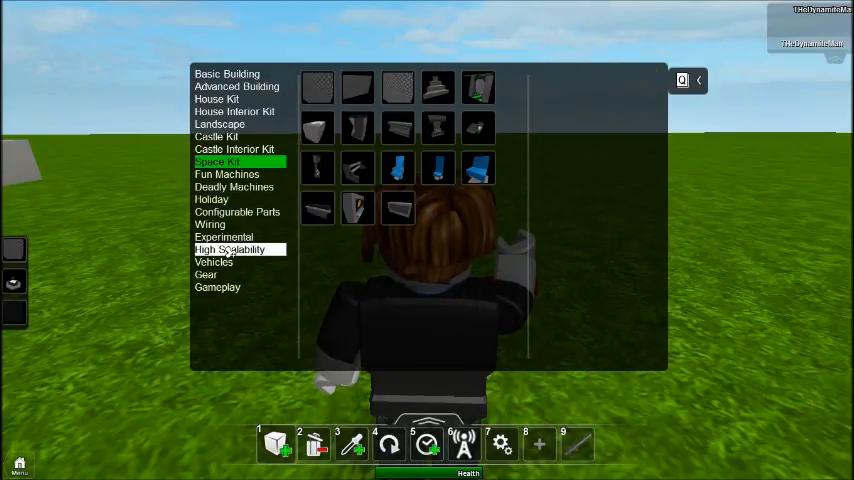
From the Gear category, place the Rocket Launcher and Superball dispensers on the grass.
click(217, 287)
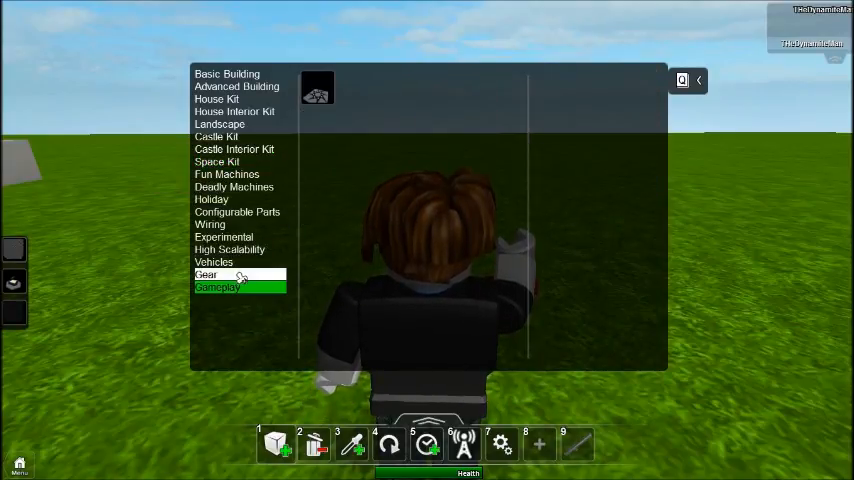
click(205, 274)
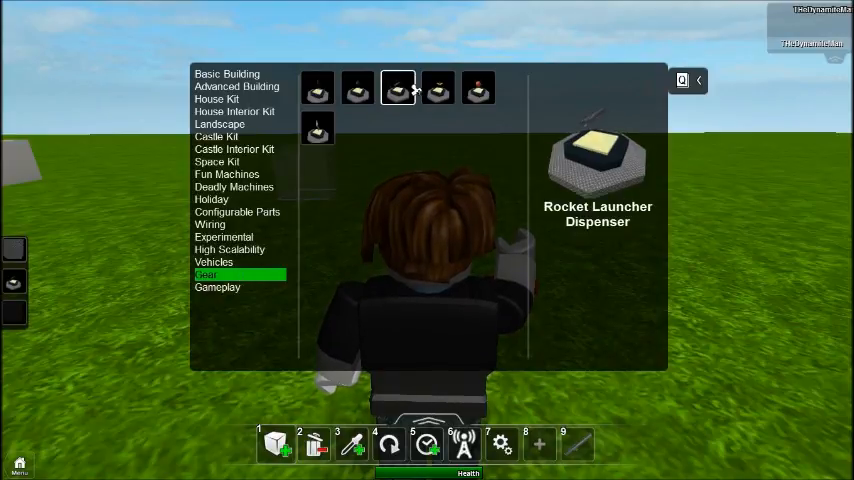
click(478, 88)
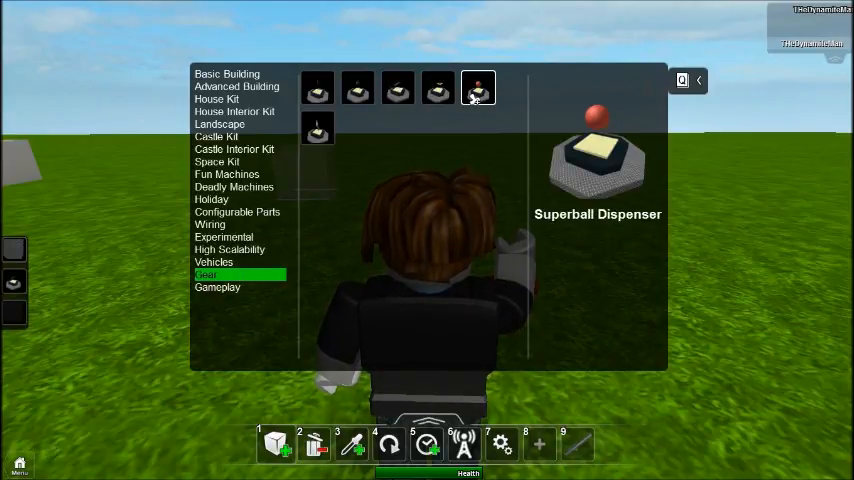
click(437, 88)
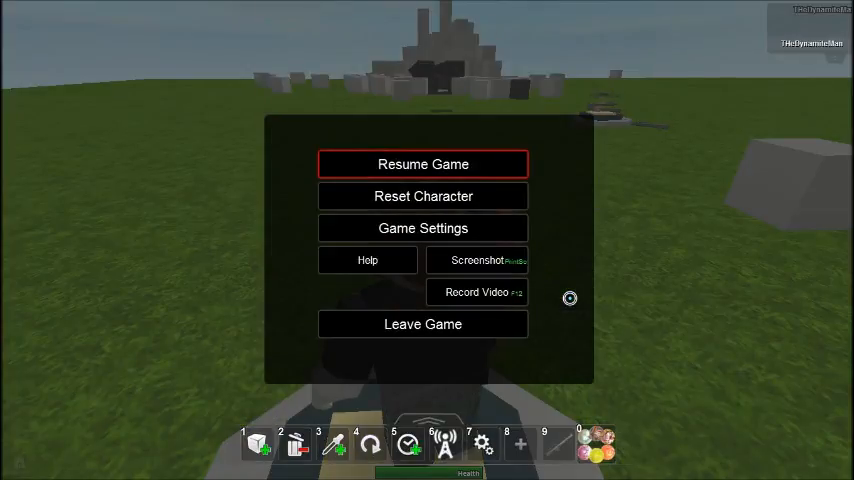
Reset the character and confirm, respawning facing the placed gear dispensers.
click(423, 164)
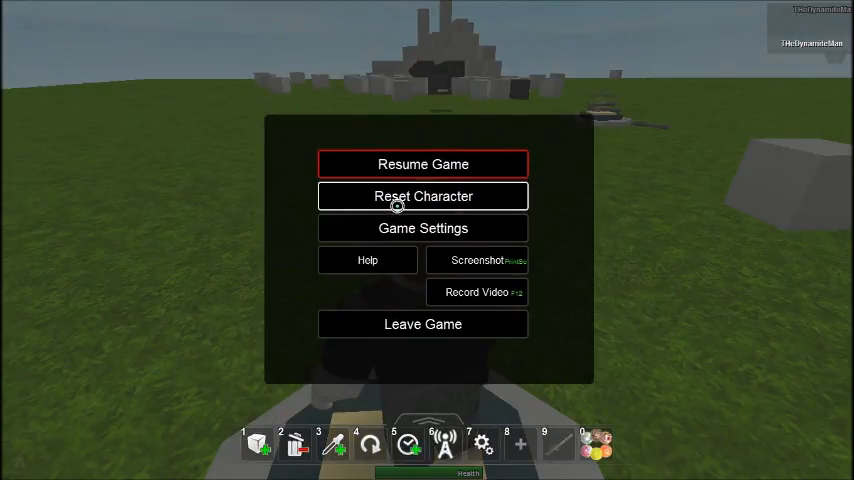
click(422, 196)
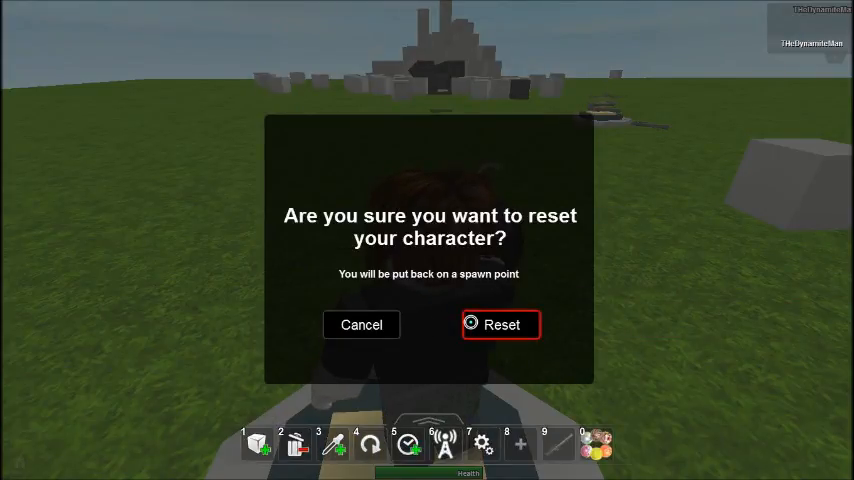
click(500, 324)
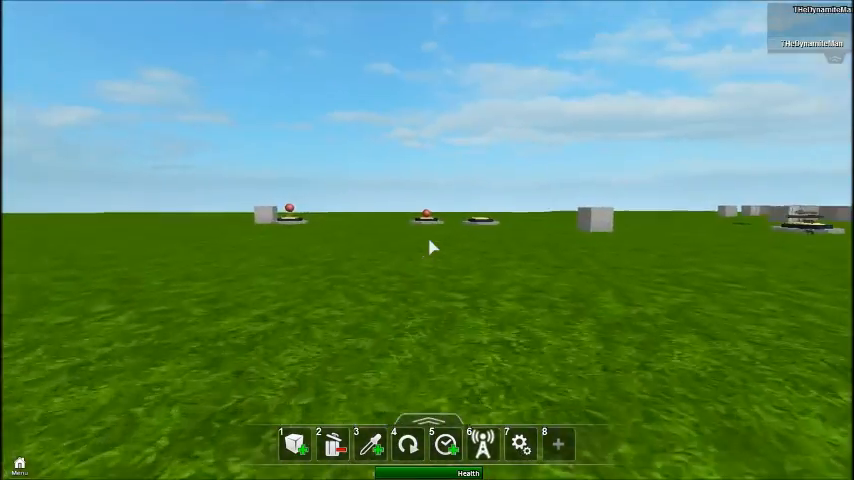
Resume play and open the catalogue's Gear category showing the Trowel Dispenser.
click(294, 444)
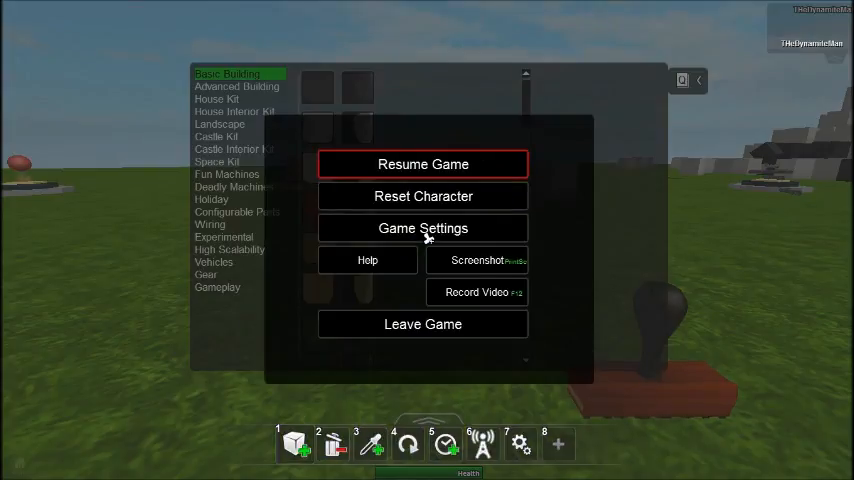
click(423, 164)
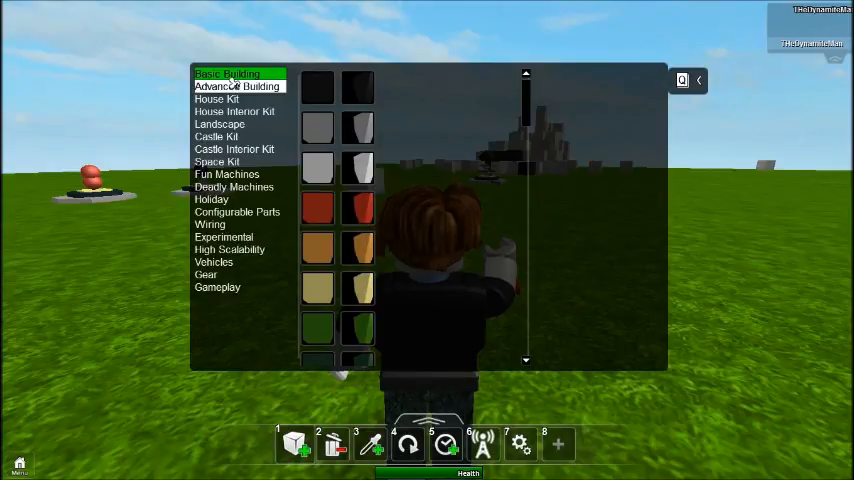
mouse_move(213, 262)
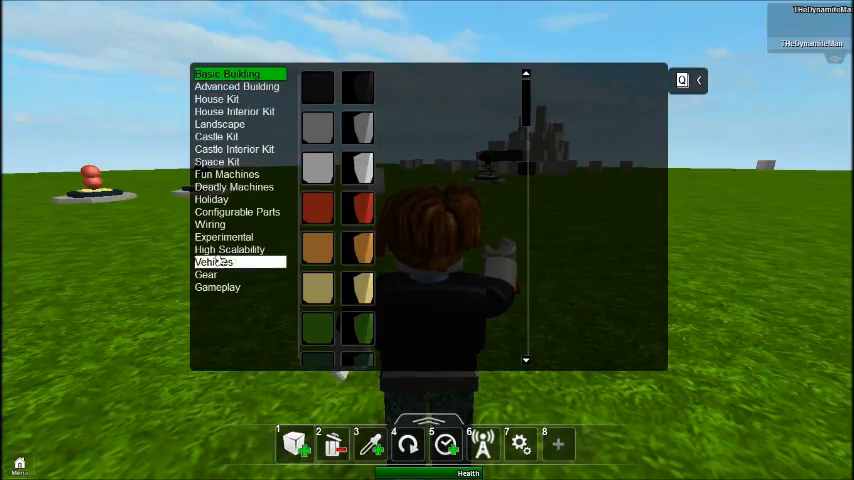
click(205, 274)
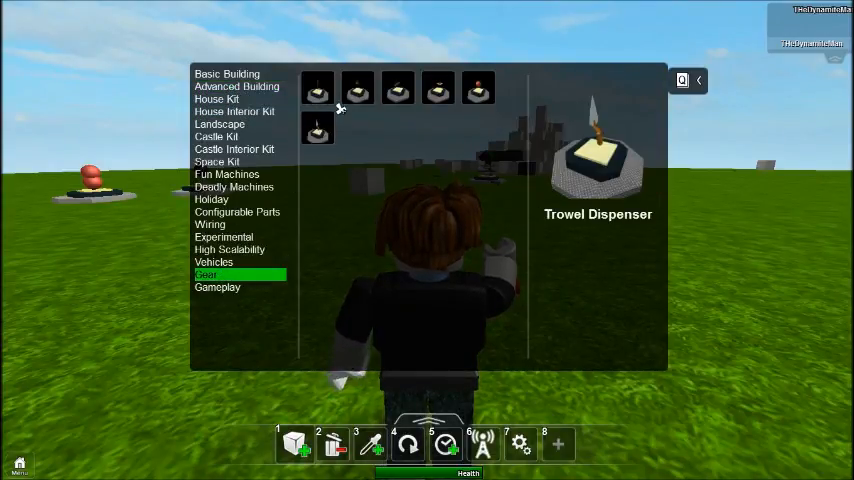